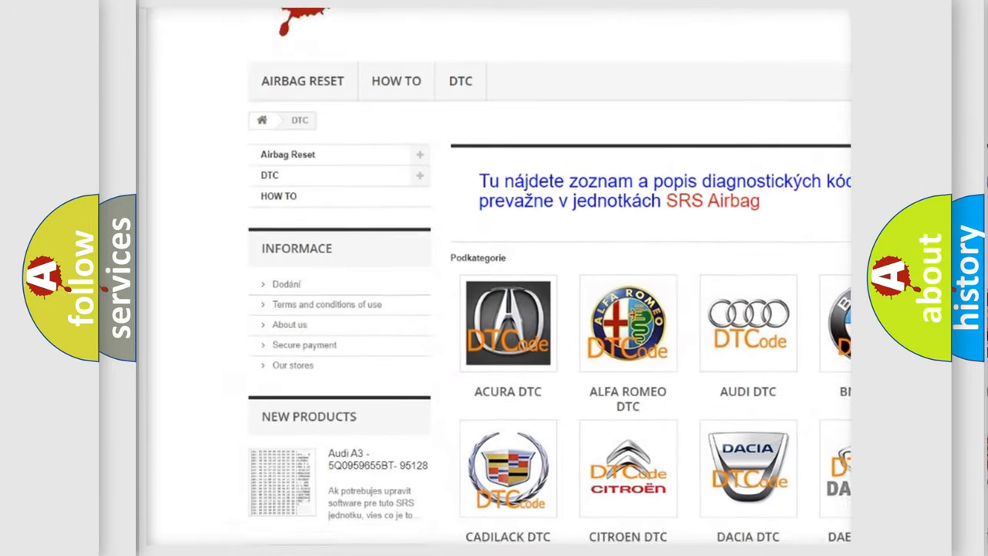
scroll("down", 3)
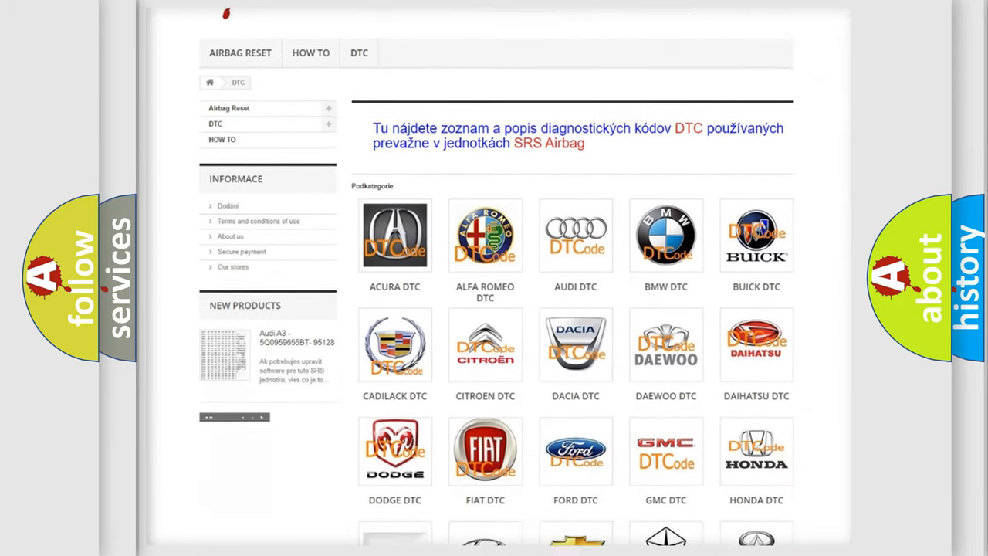
scroll("down", 3)
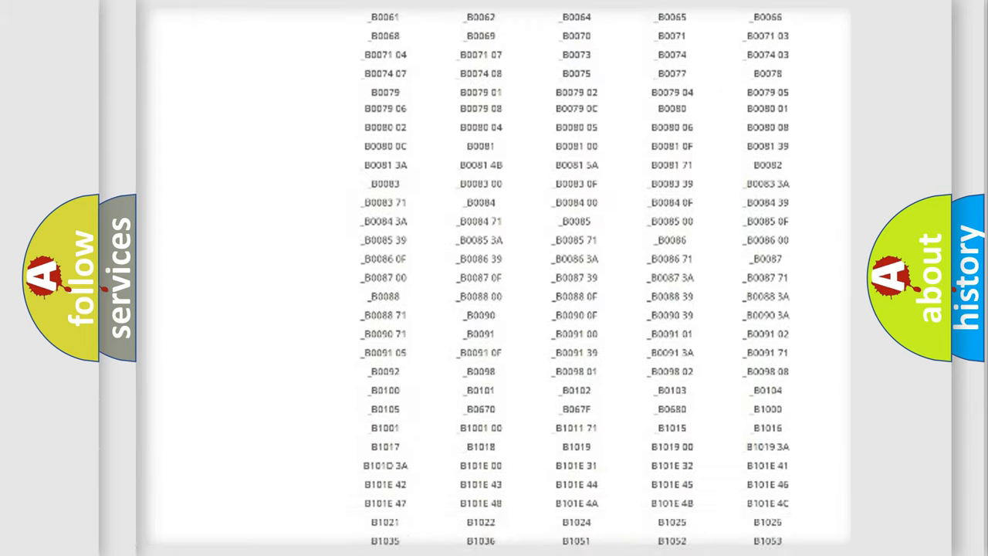
scroll("up", 3)
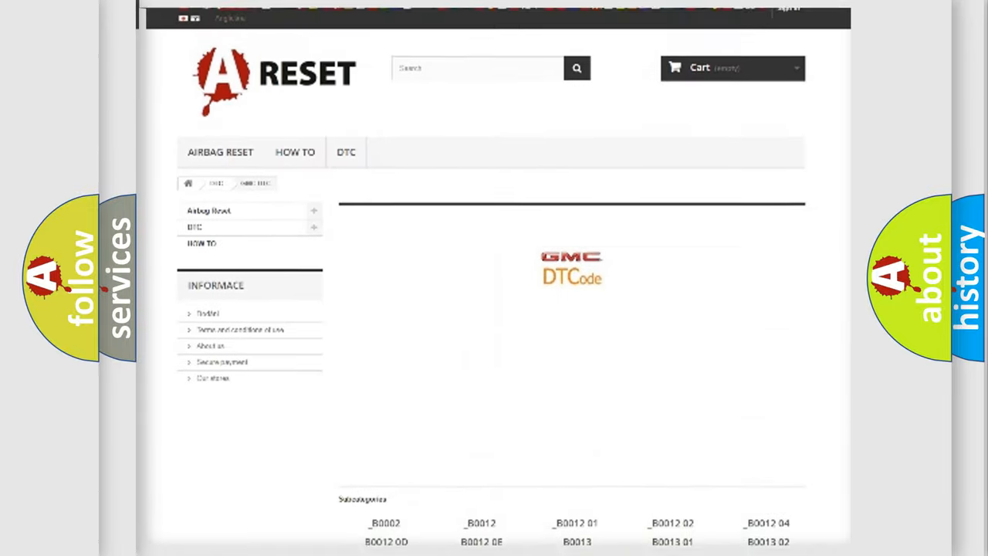